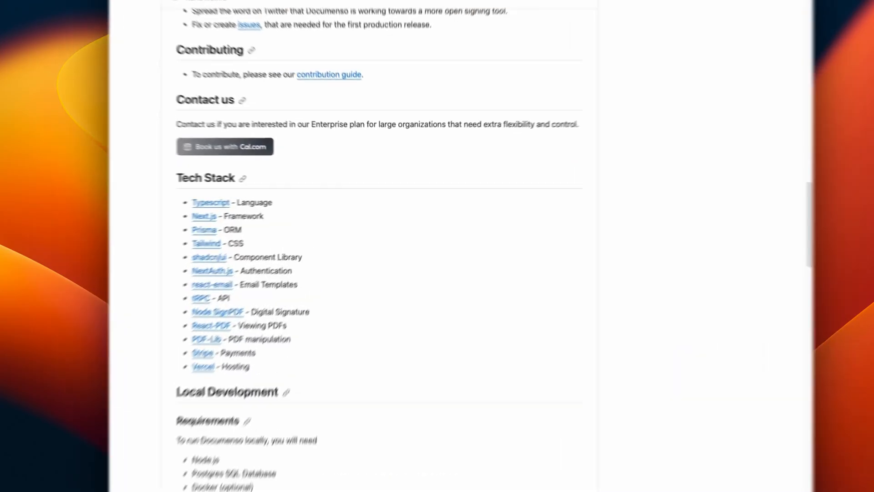
Scroll through prisma's schema and seed files, then collapse the packages folder.
scroll(down, 3)
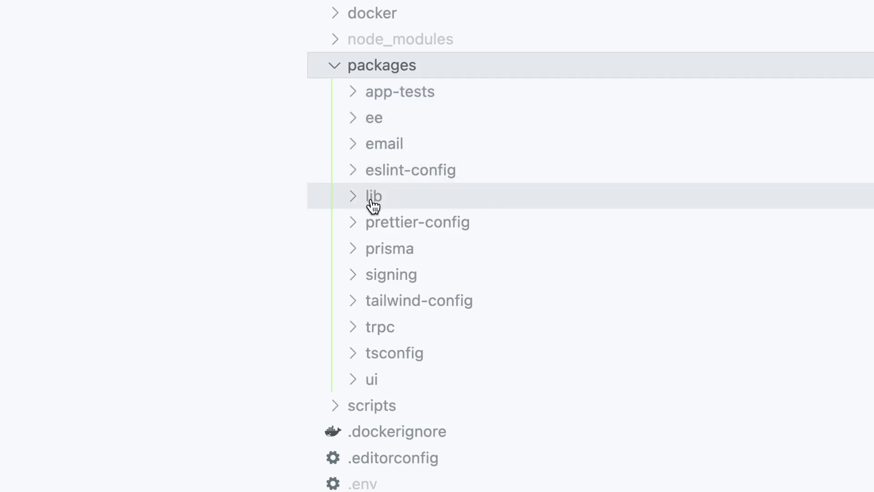
mouse_move(380, 352)
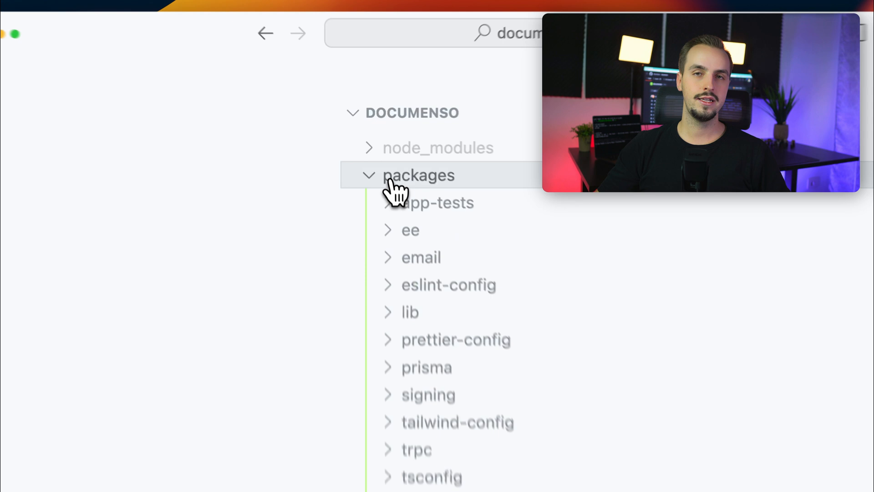
click(427, 368)
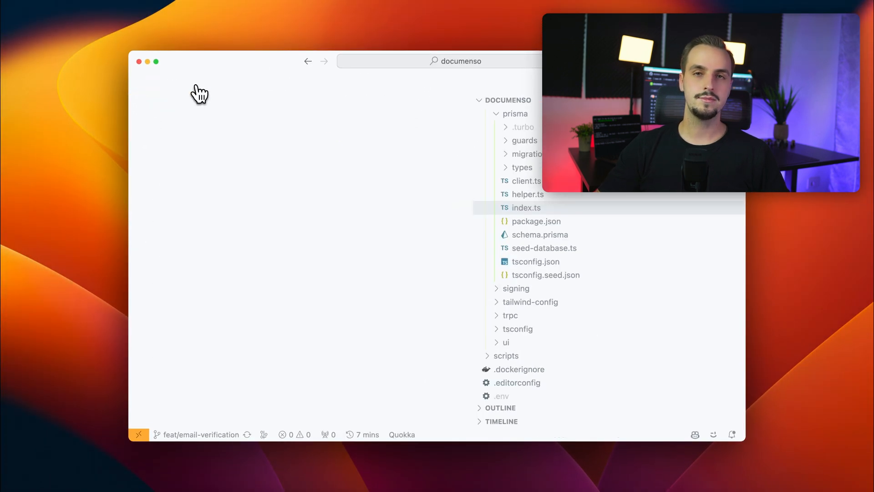
click(525, 141)
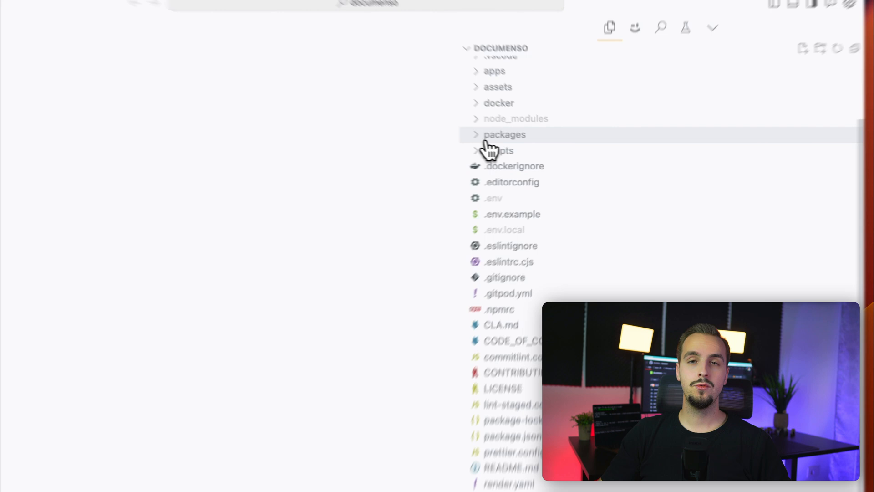
click(504, 134)
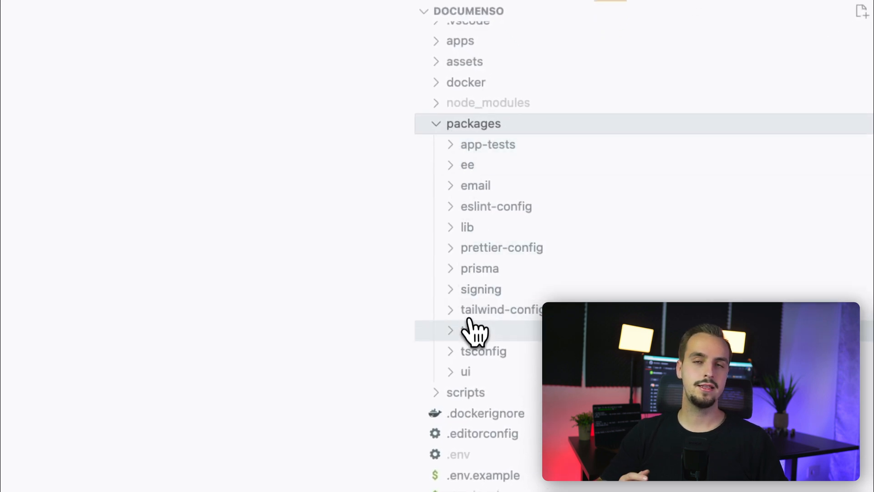
click(468, 331)
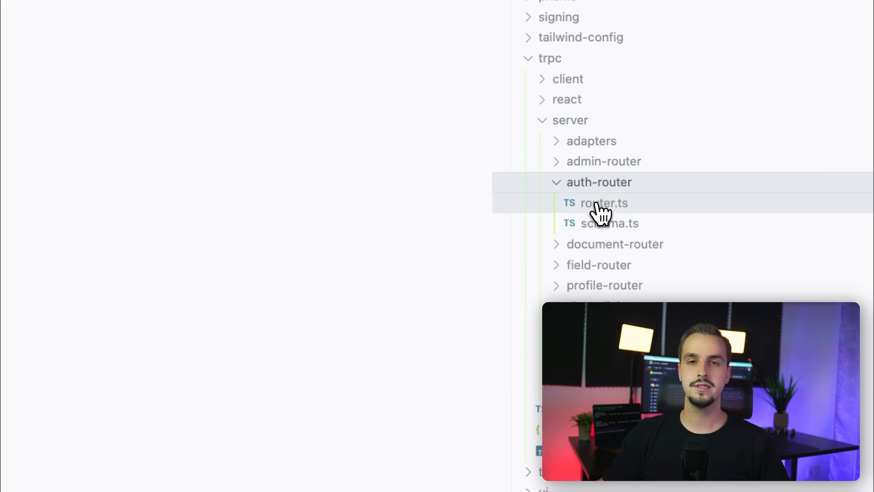
click(604, 204)
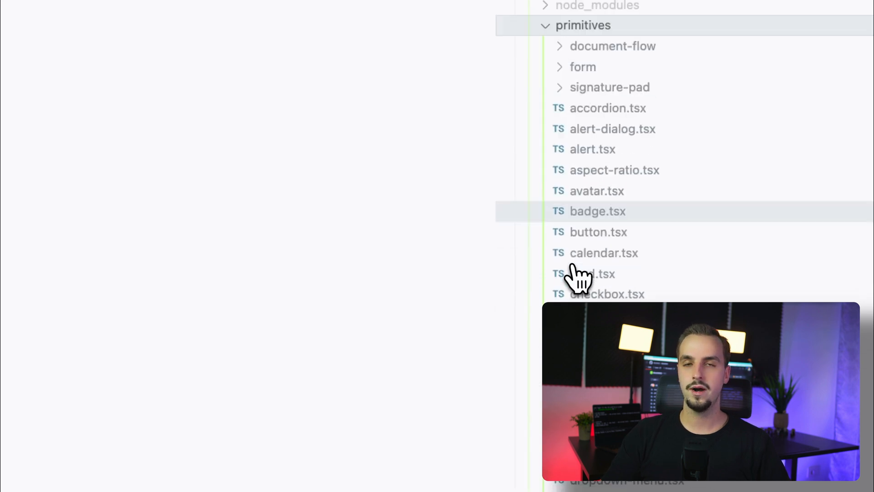
click(586, 274)
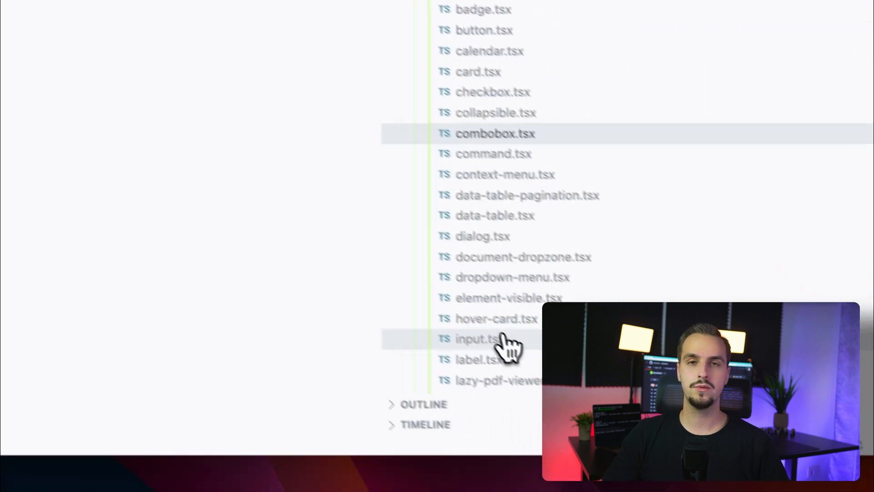
click(474, 339)
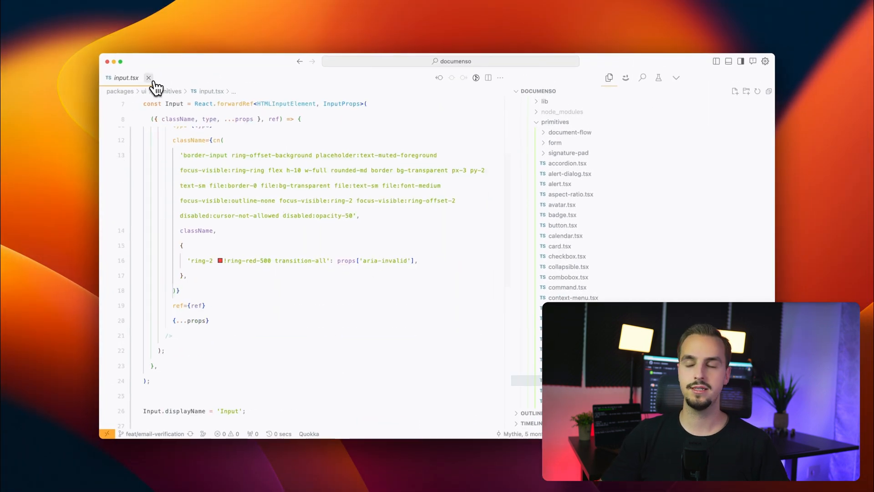
click(560, 246)
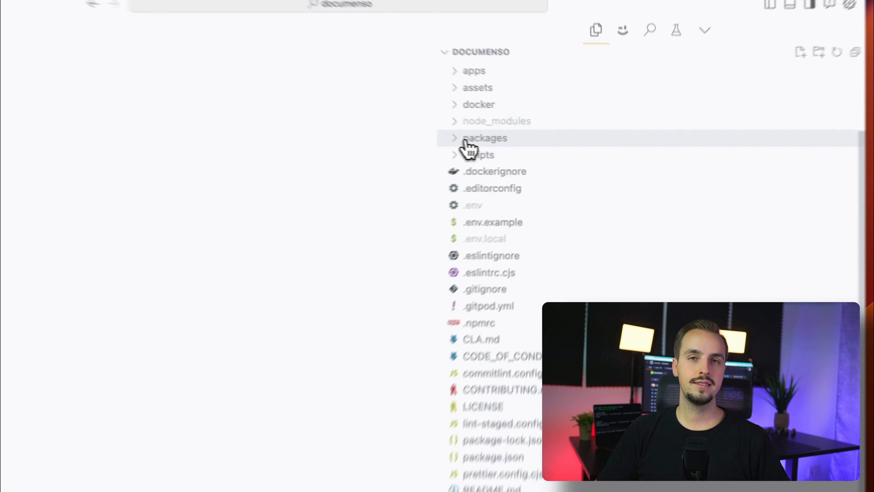
Expand packages, then ee's server-only and limits folders, to reach server.ts.
click(486, 138)
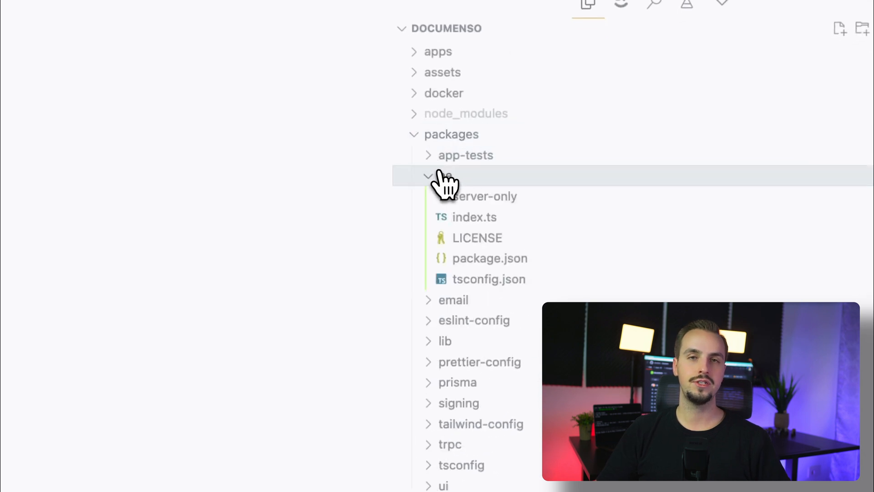
click(484, 197)
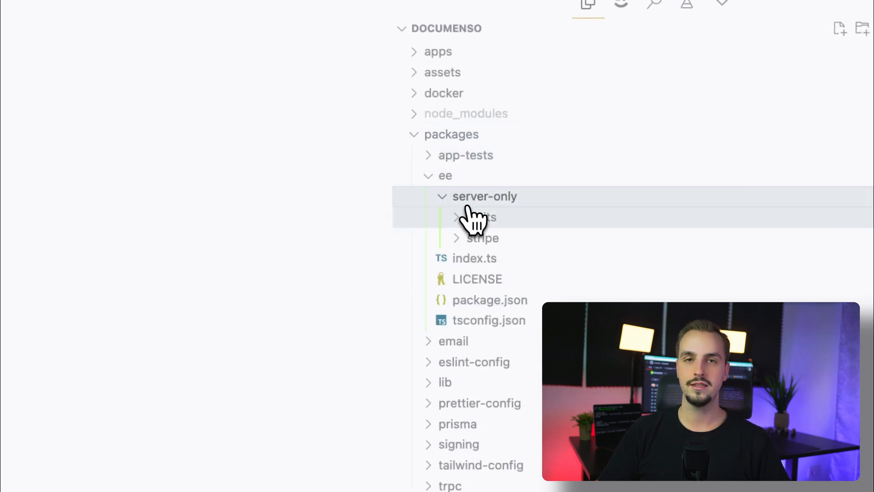
click(481, 218)
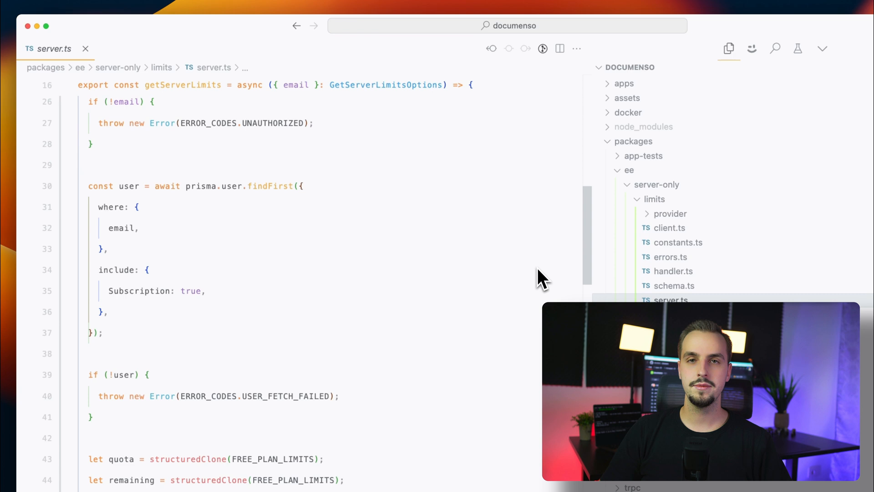
scroll(down, 3)
text(ba)
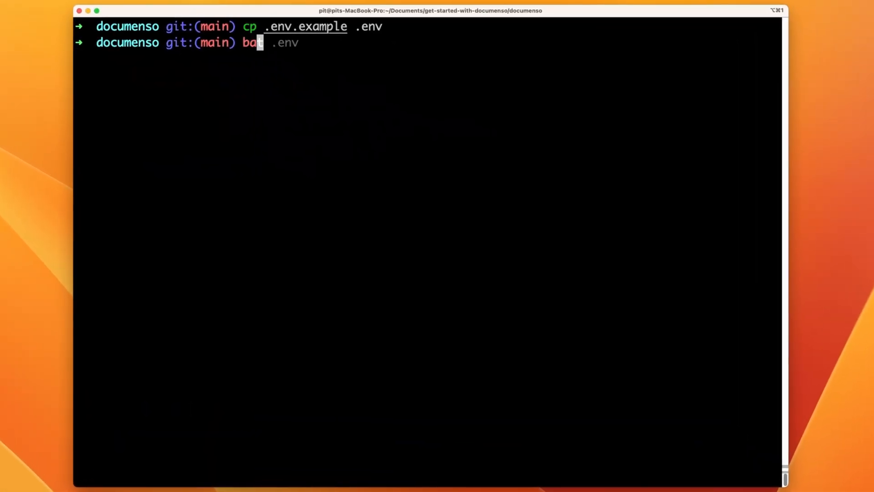
Print .env with bat and scroll through its auth, database, storage and SMTP settings.
key(Enter)
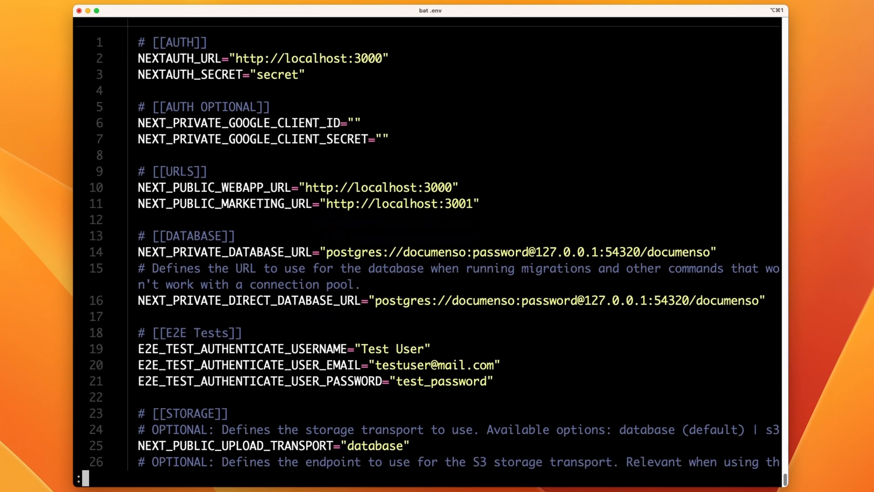
scroll(down, 3)
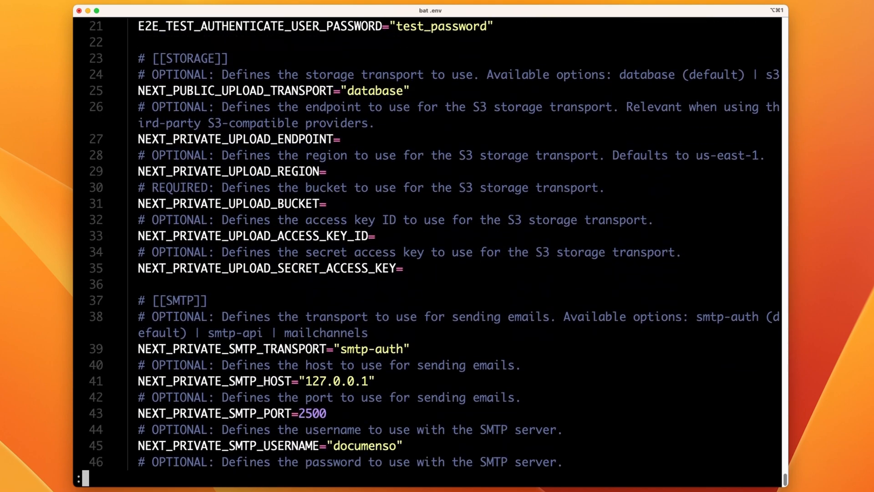
scroll(down, 3)
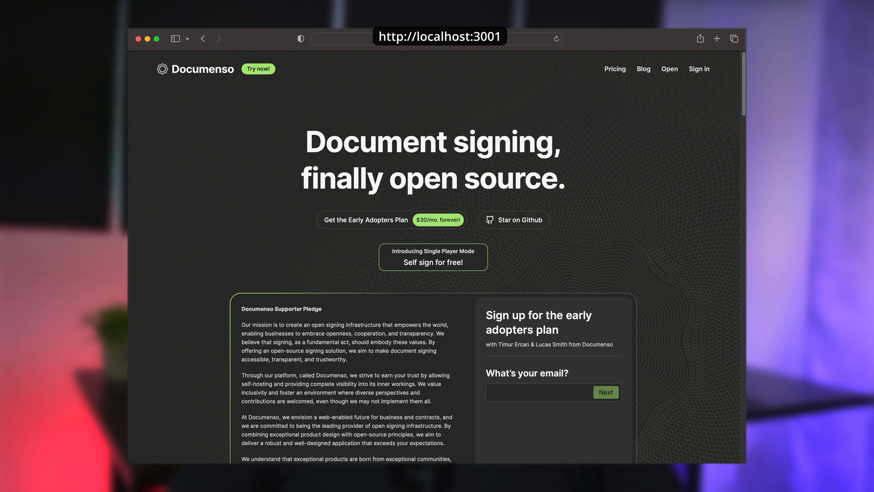
View the Documenso site at localhost:3001, then switch to the get-started-with-documenso terminal.
click(643, 68)
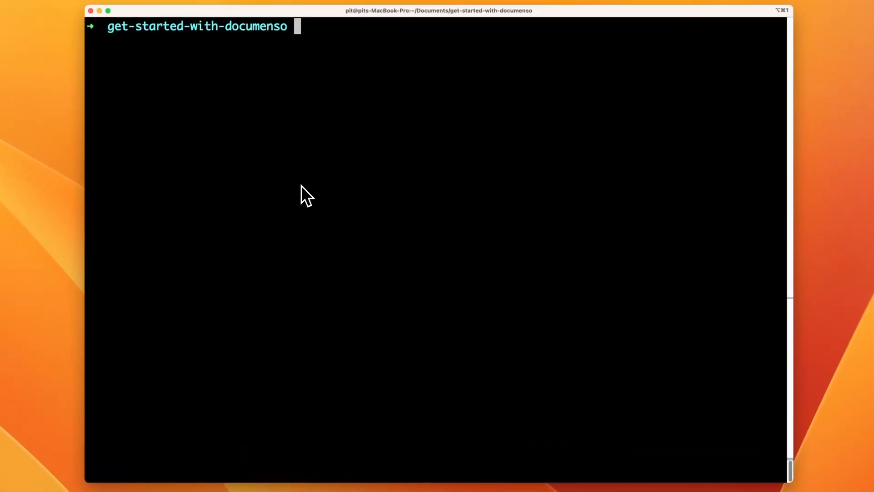
Clone documenso from GitHub and enter npm run prisma:migrate-dev in the project.
text(git clone https://github.com/documenso/documenso)
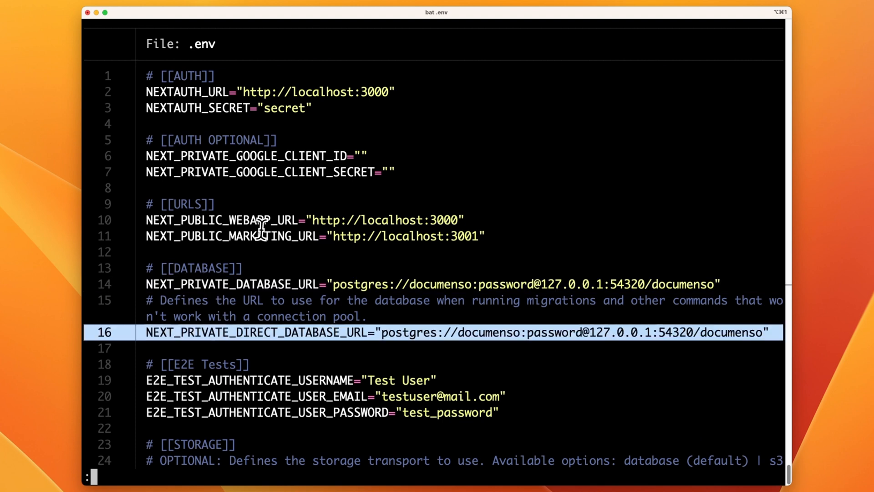
scroll(down, 3)
text(npm)
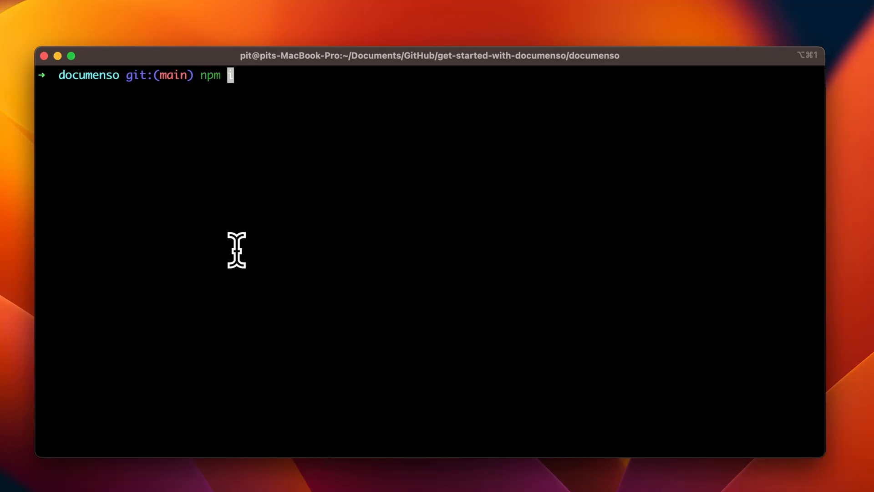
text(run prisma:migrate-dev)
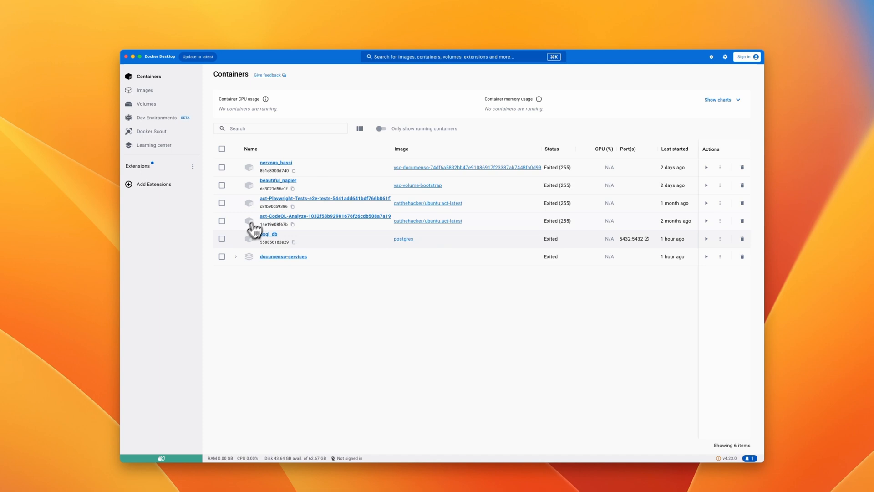
Check Docker Desktop's Containers list for the stopped postgres and documenso-services containers.
click(284, 257)
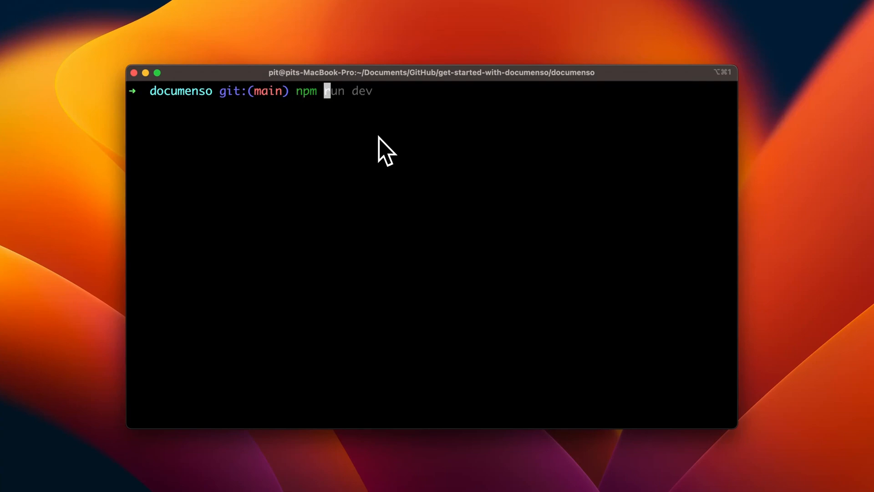
text(prisma:studio)
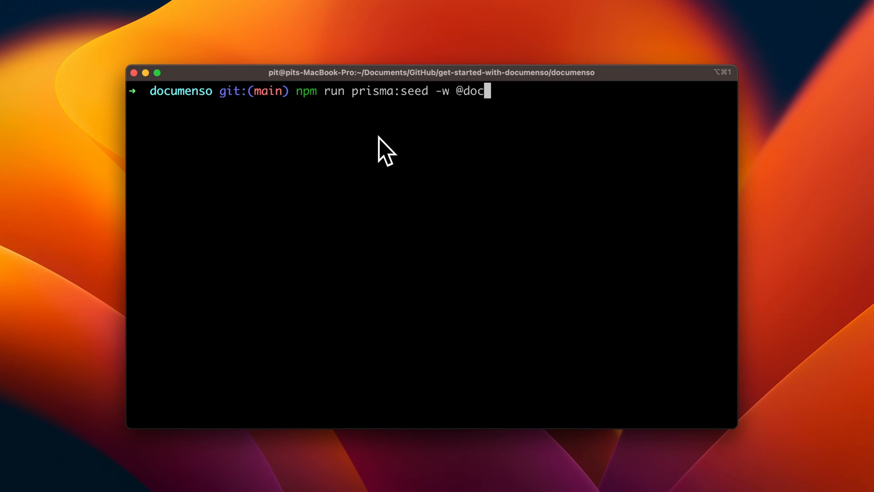
text(umenso/prisma)
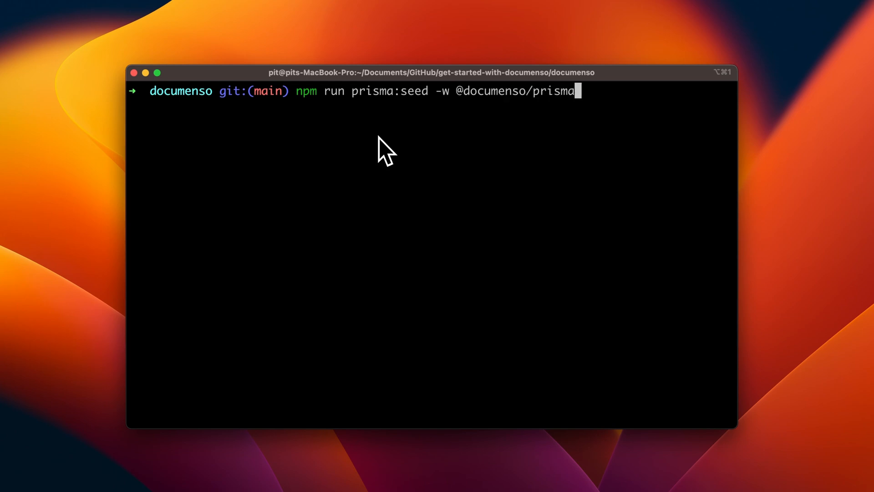
key(Enter)
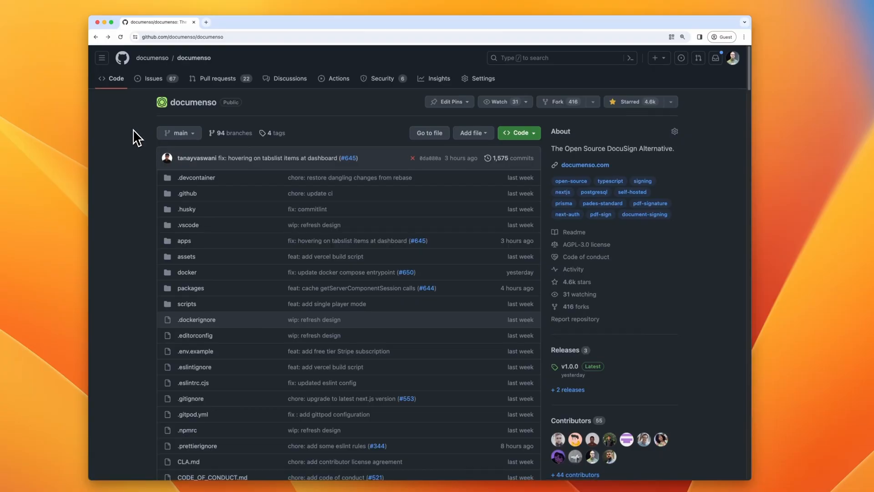
Scroll the GitHub README to Run in Gitpod and launch Open in Gitpod.
scroll(down, 3)
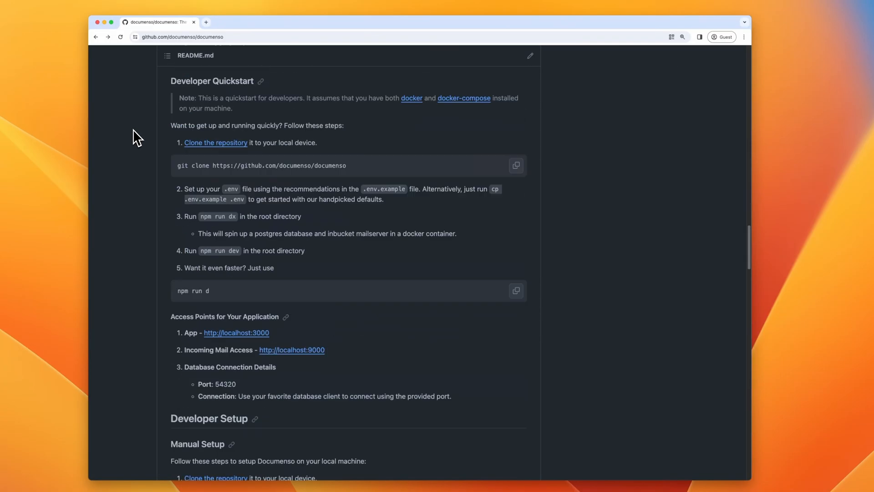
scroll(down, 3)
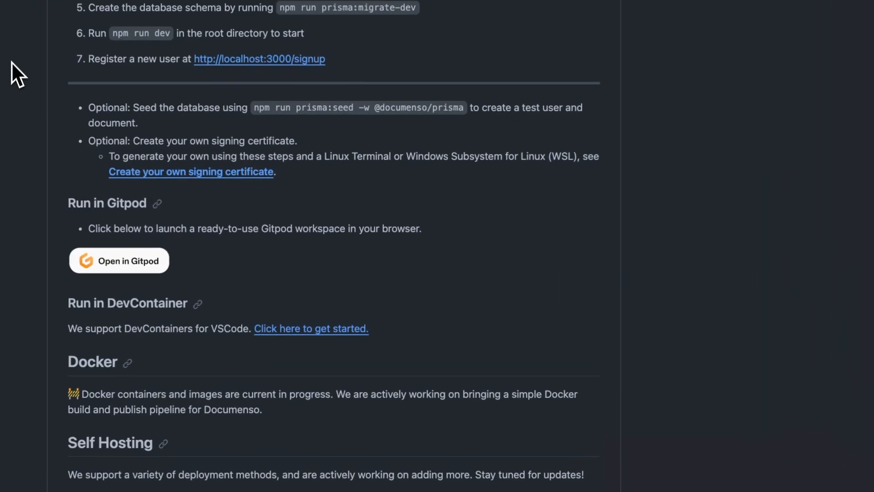
click(119, 260)
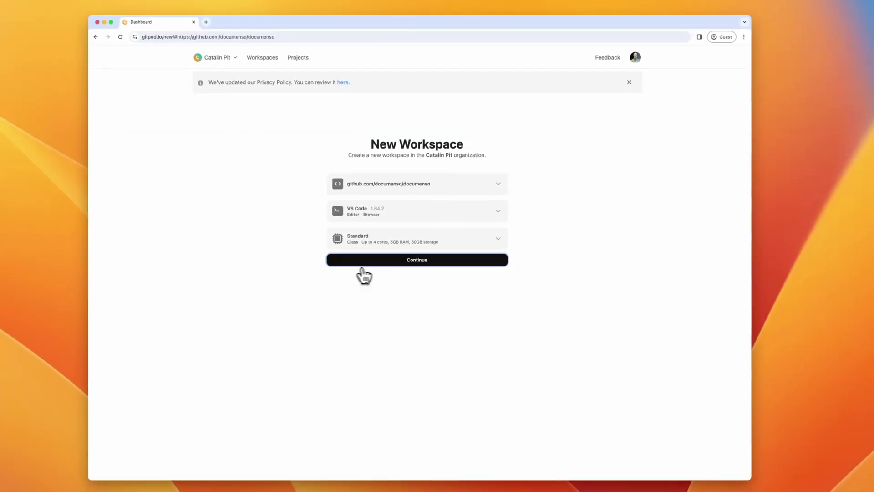
Create the Gitpod workspace and open the forwarded app address from the Ports panel.
click(417, 260)
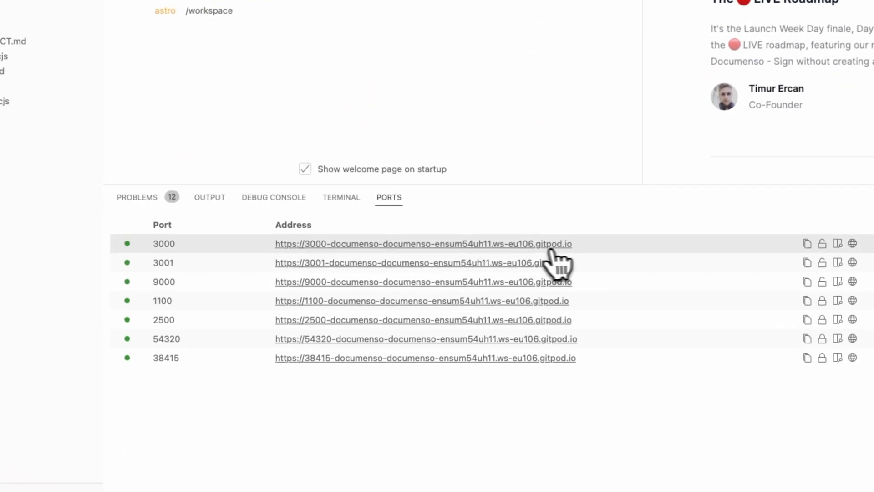
click(424, 244)
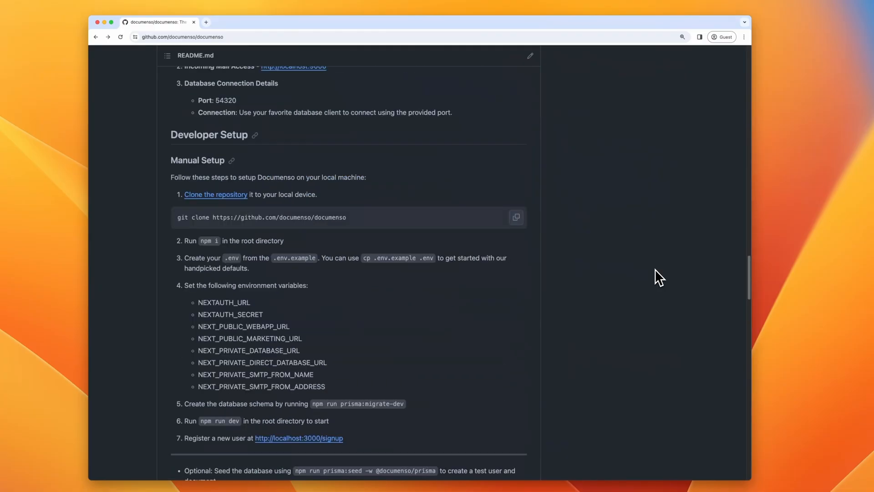
Follow the README's DevContainer get-started link and allow it to launch Visual Studio Code.
click(333, 241)
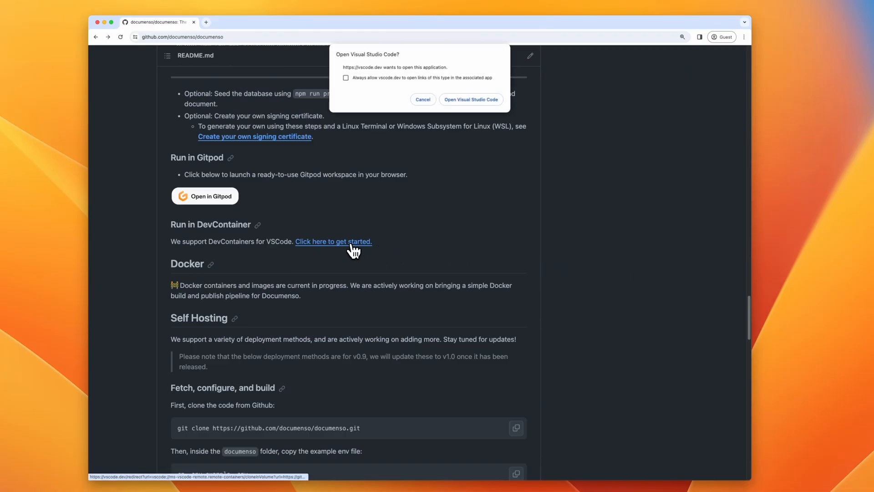
click(471, 99)
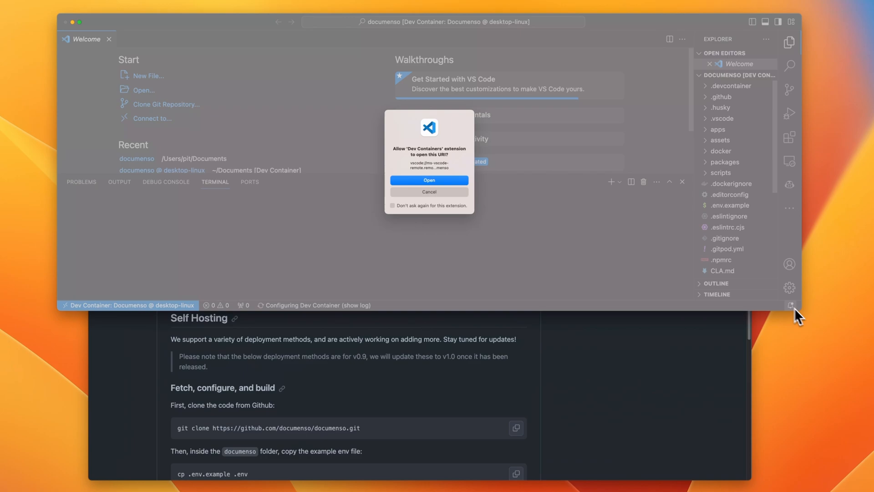
Let Dev Containers open the repo and dismiss the Copilot and access error notifications.
click(429, 180)
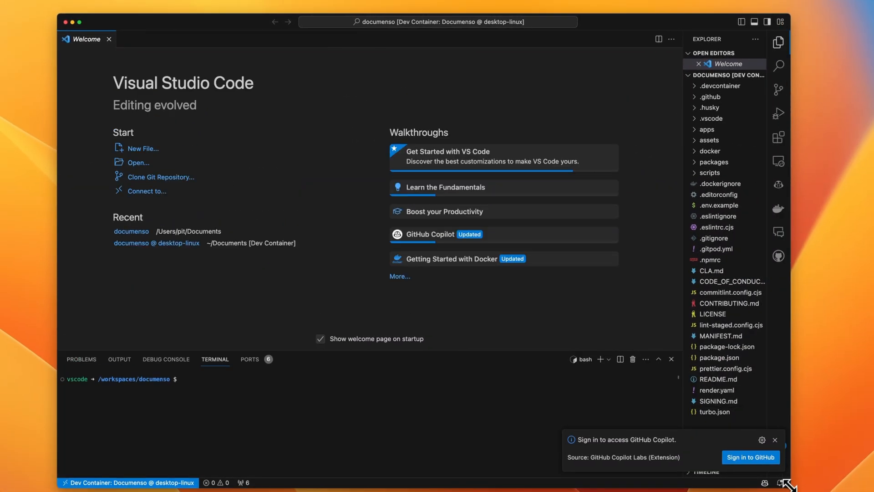
click(750, 457)
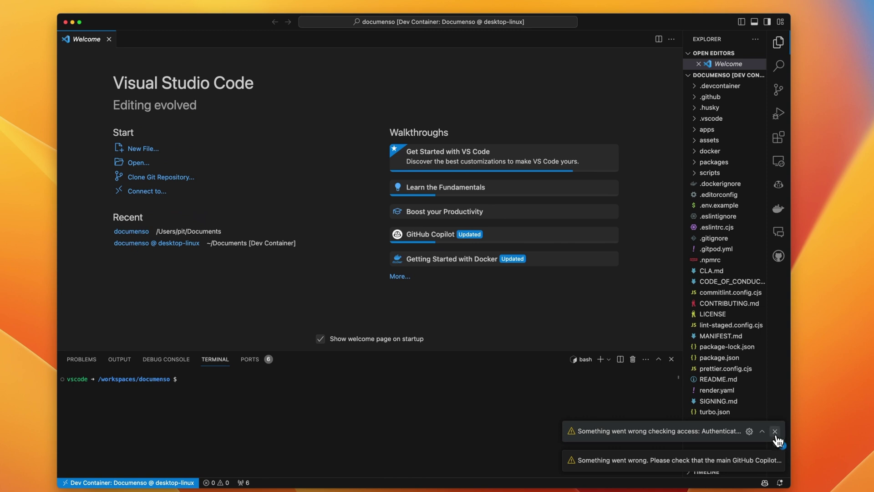
click(775, 432)
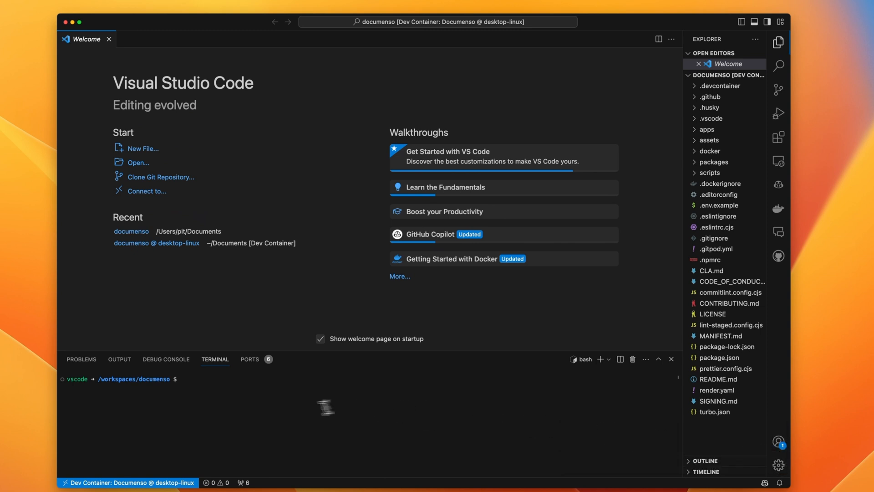
Open the forwarded localhost:3001 address from Ports and go to the Blog page.
click(250, 359)
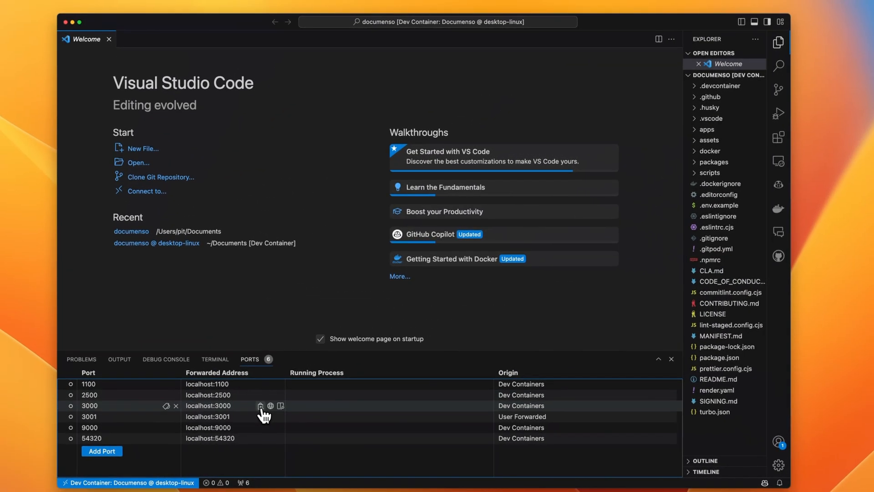
click(270, 406)
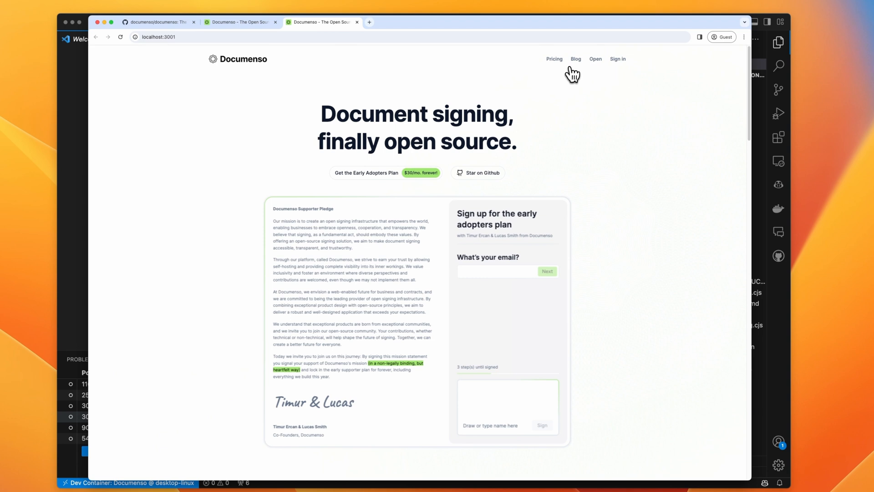
click(575, 59)
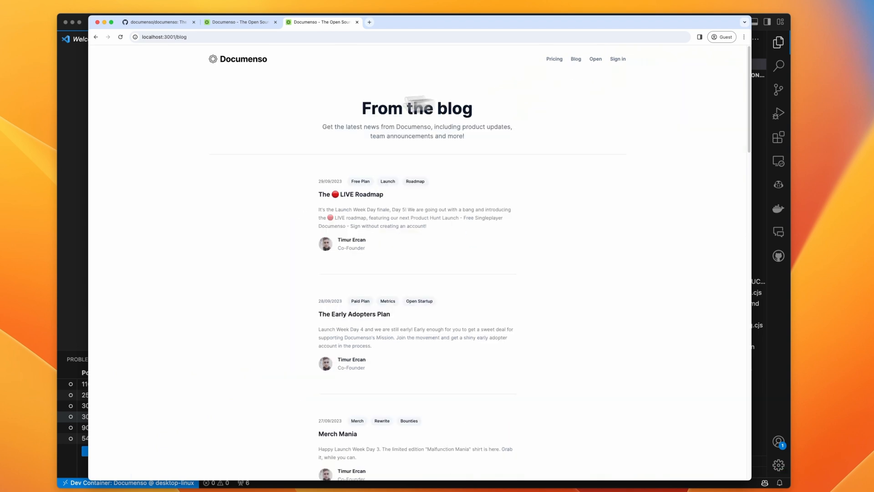